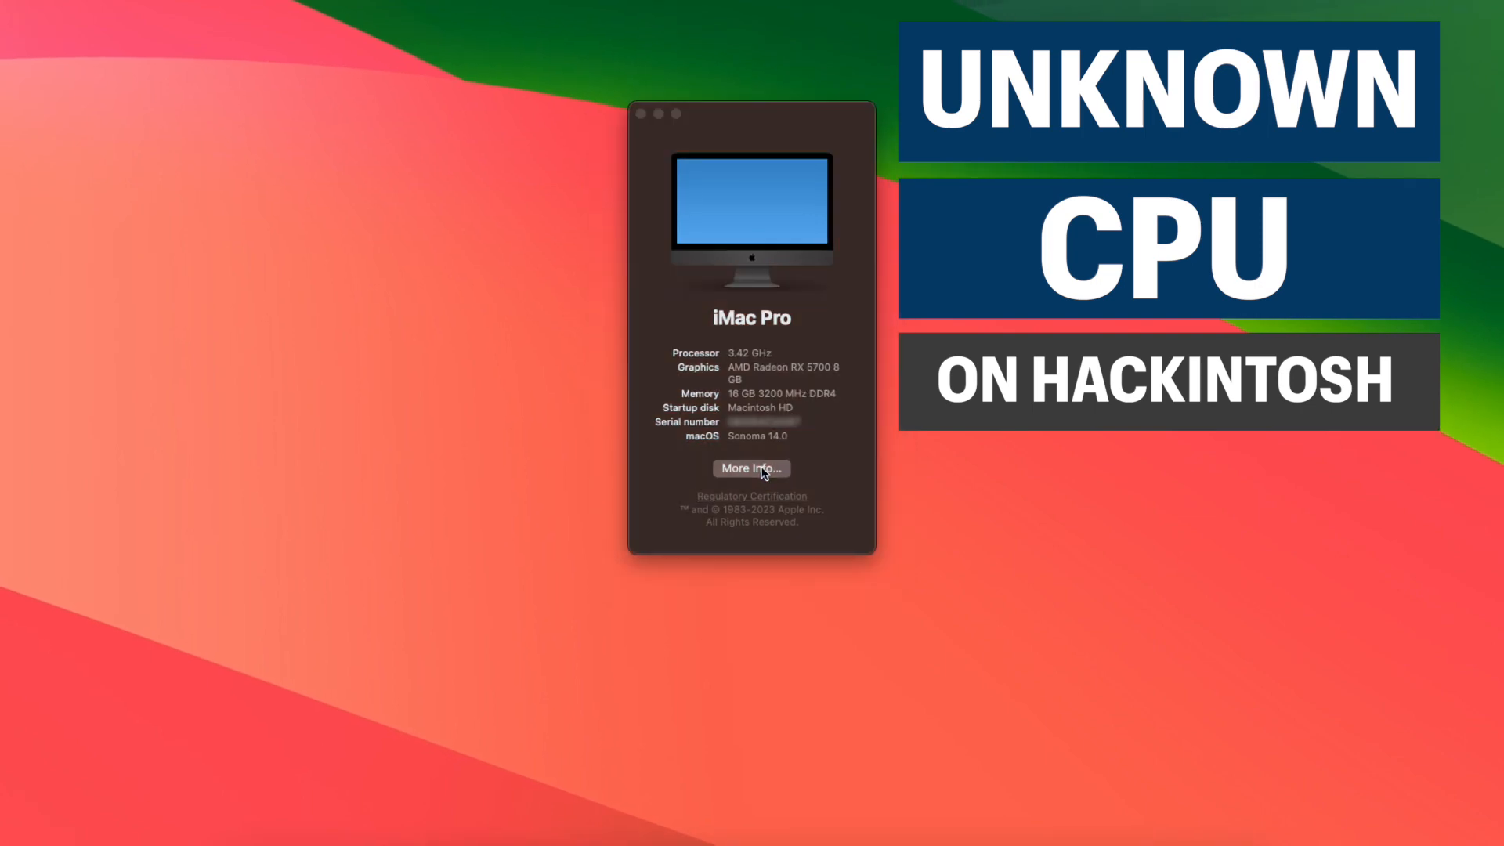
- Open the About page from About This Mac, showing the processor as 3.42 GHz Unknown
left_click(751, 469)
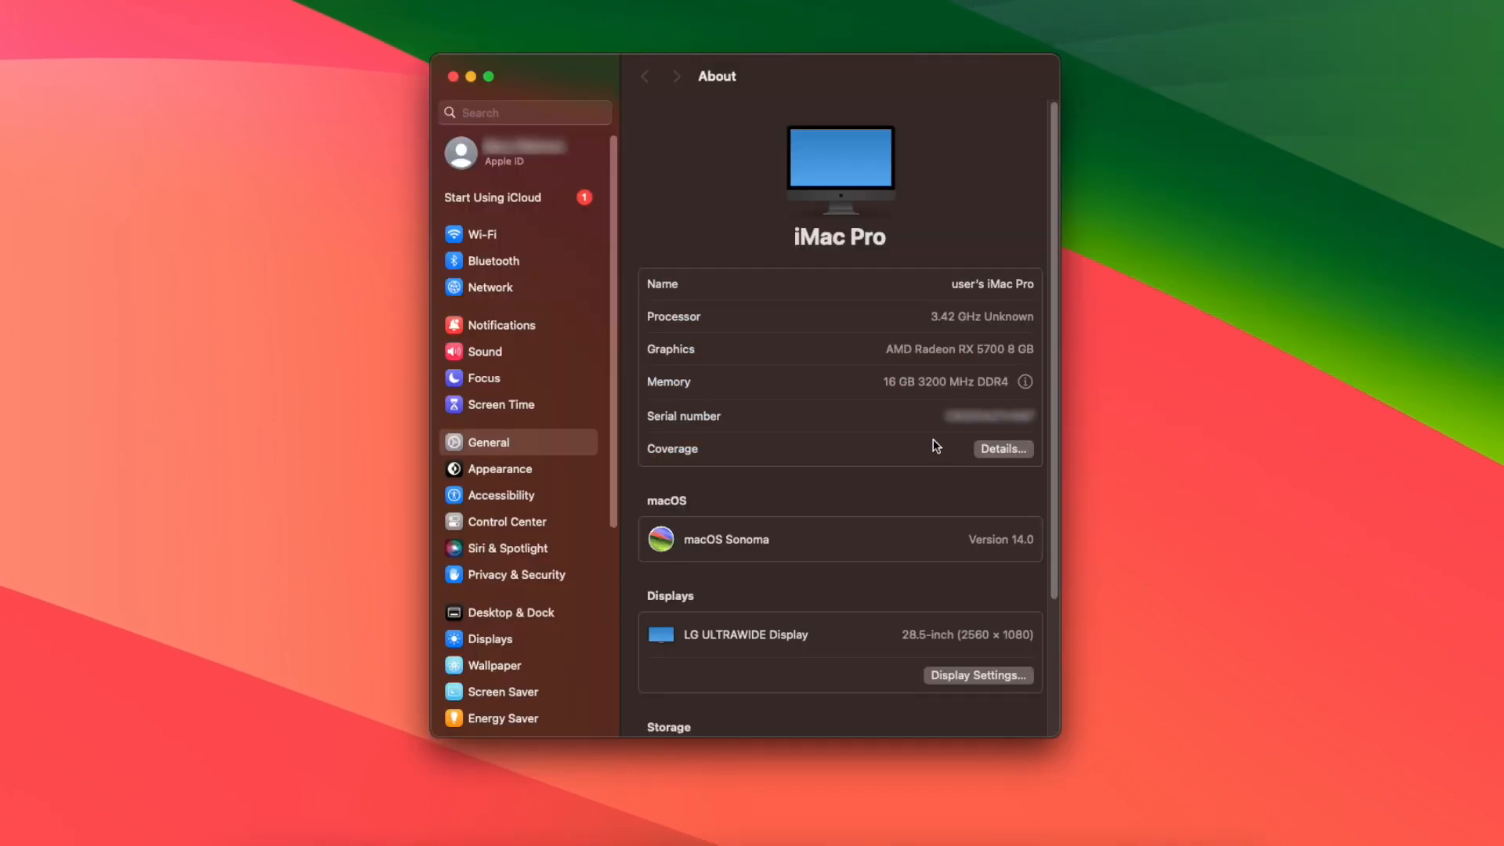
mouse_move(967, 320)
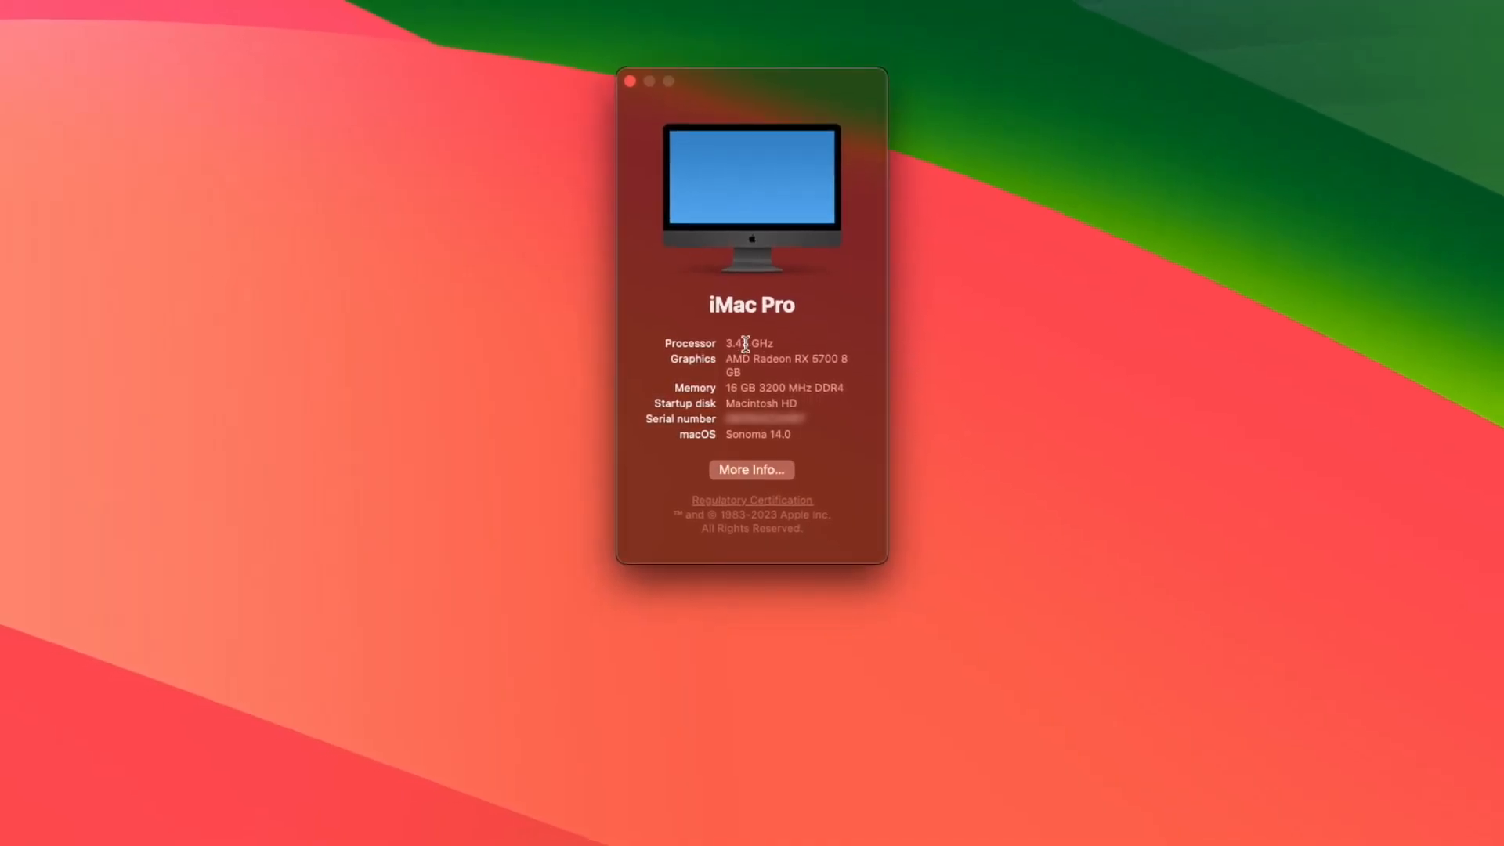
double_click(750, 343)
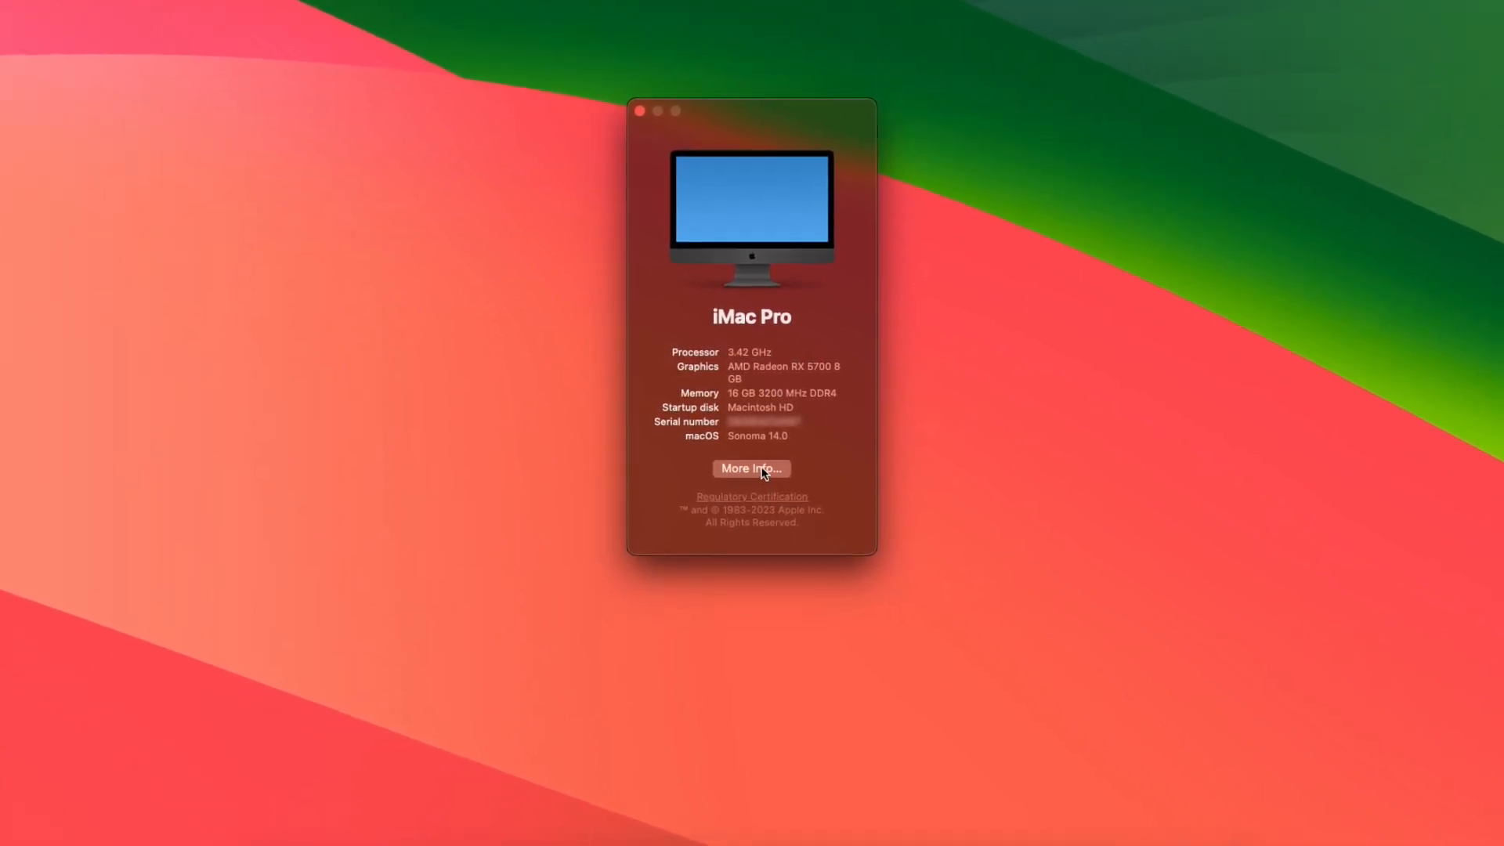
left_click(751, 470)
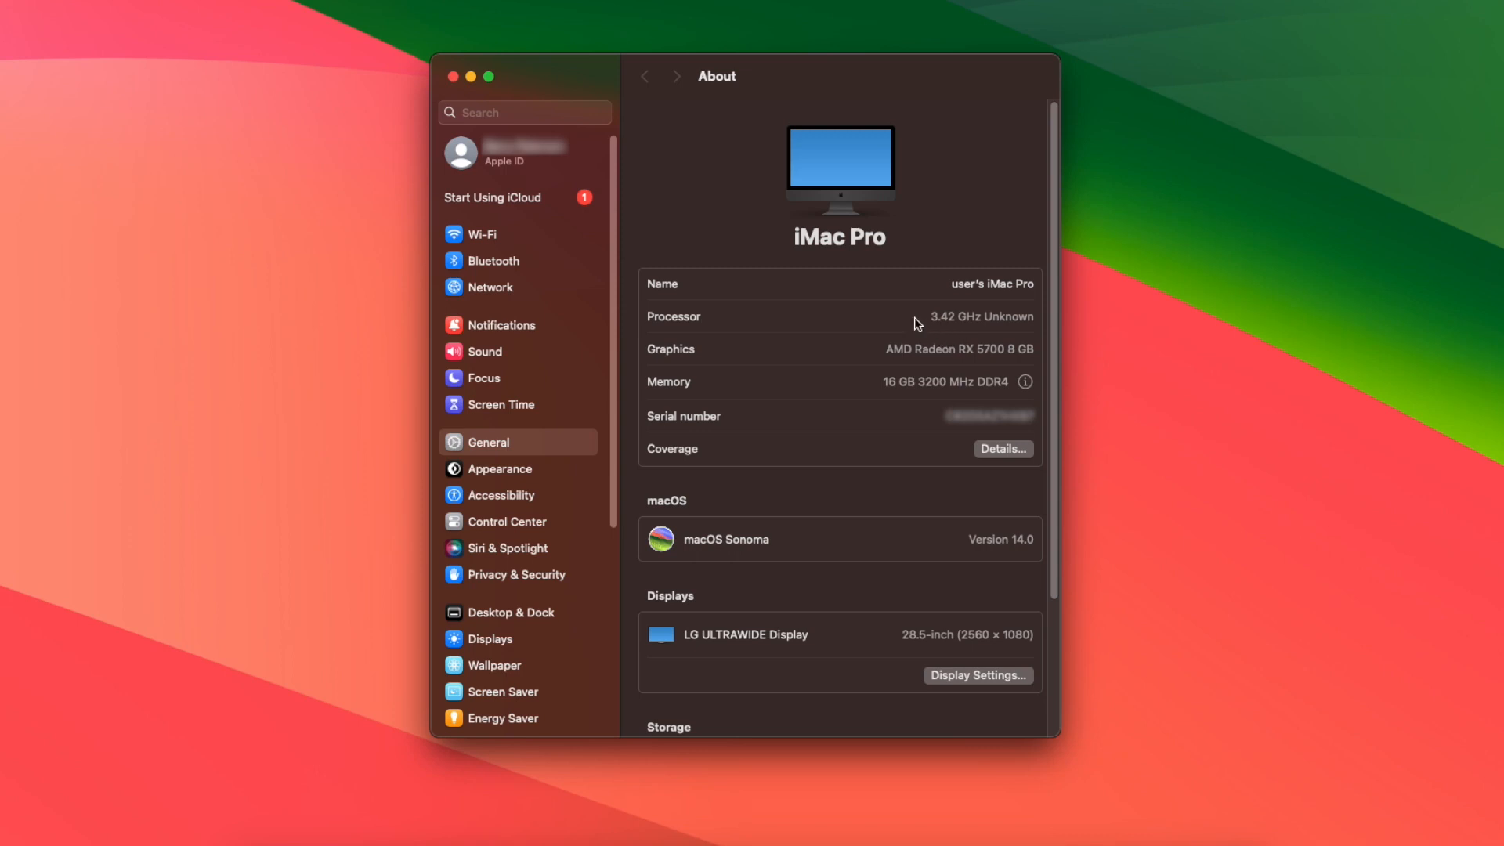
mouse_move(998, 330)
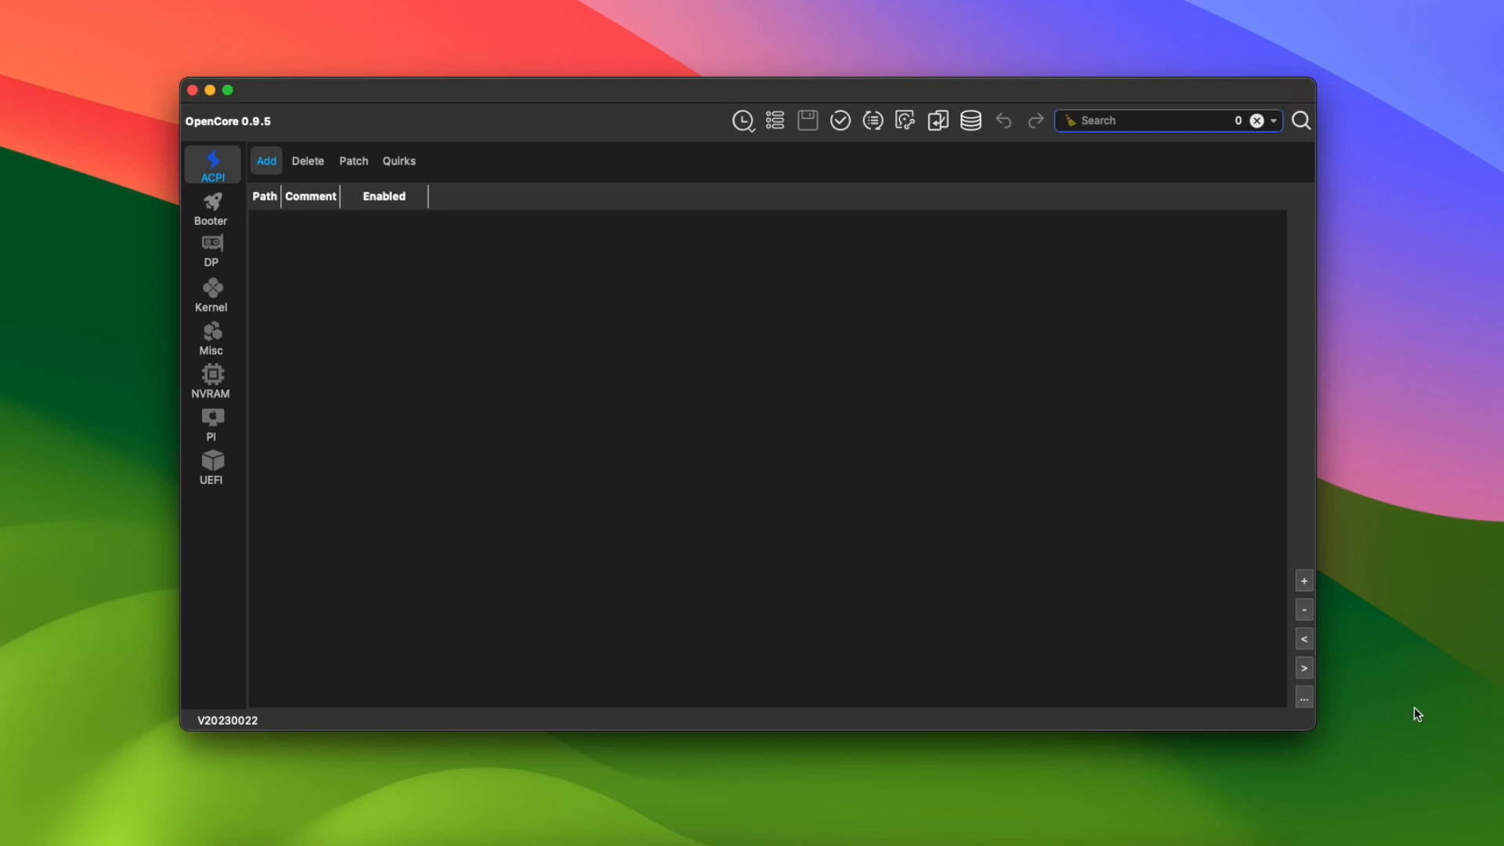
mouse_move(905, 120)
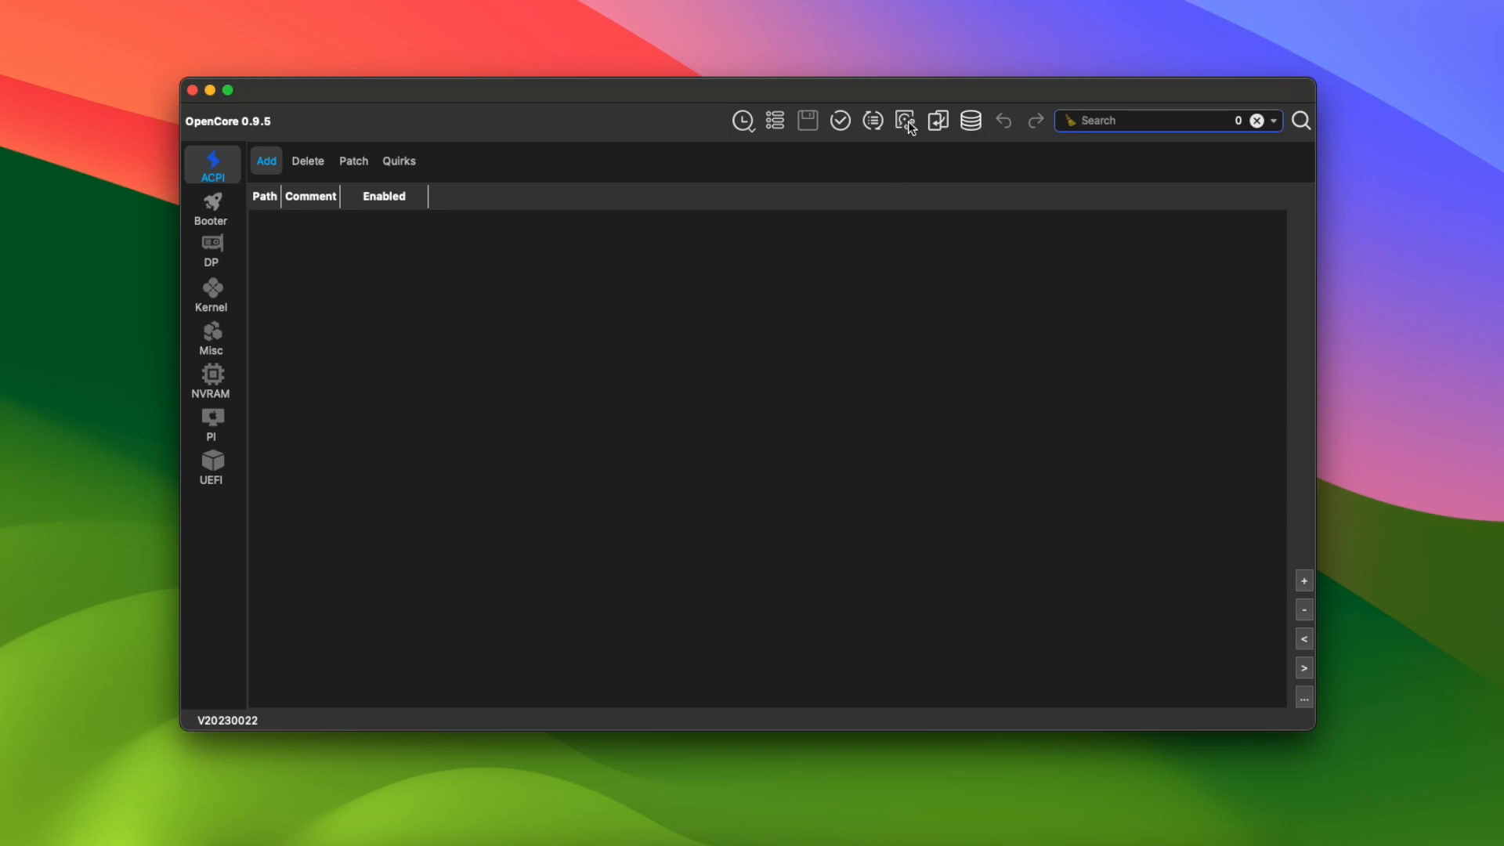
- Mount the EFI disk, open its config.plist, and view PlatformInfo where ProcessorType is 0
left_click(902, 120)
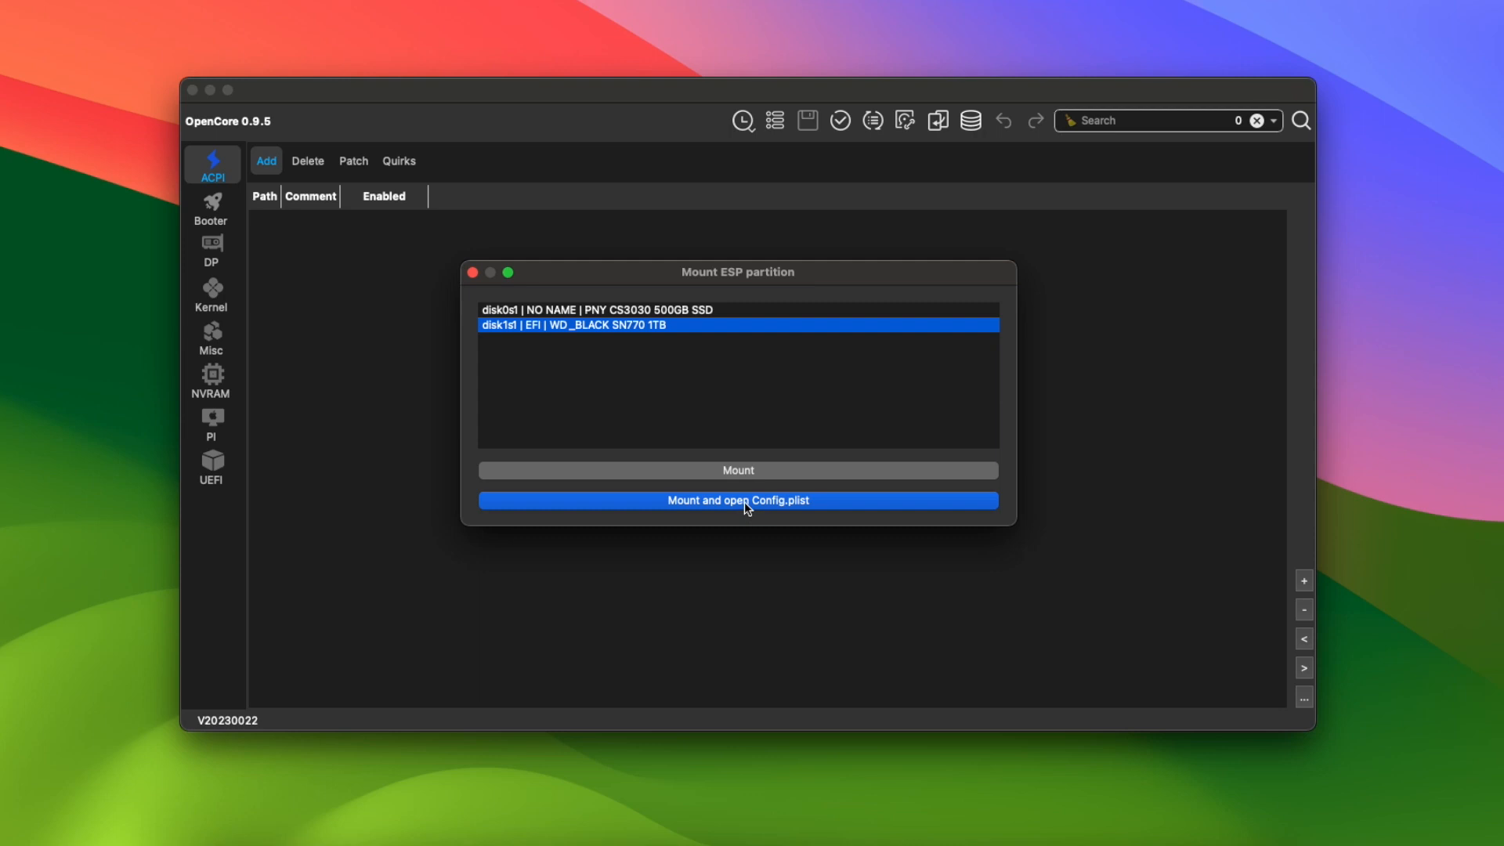
left_click(737, 500)
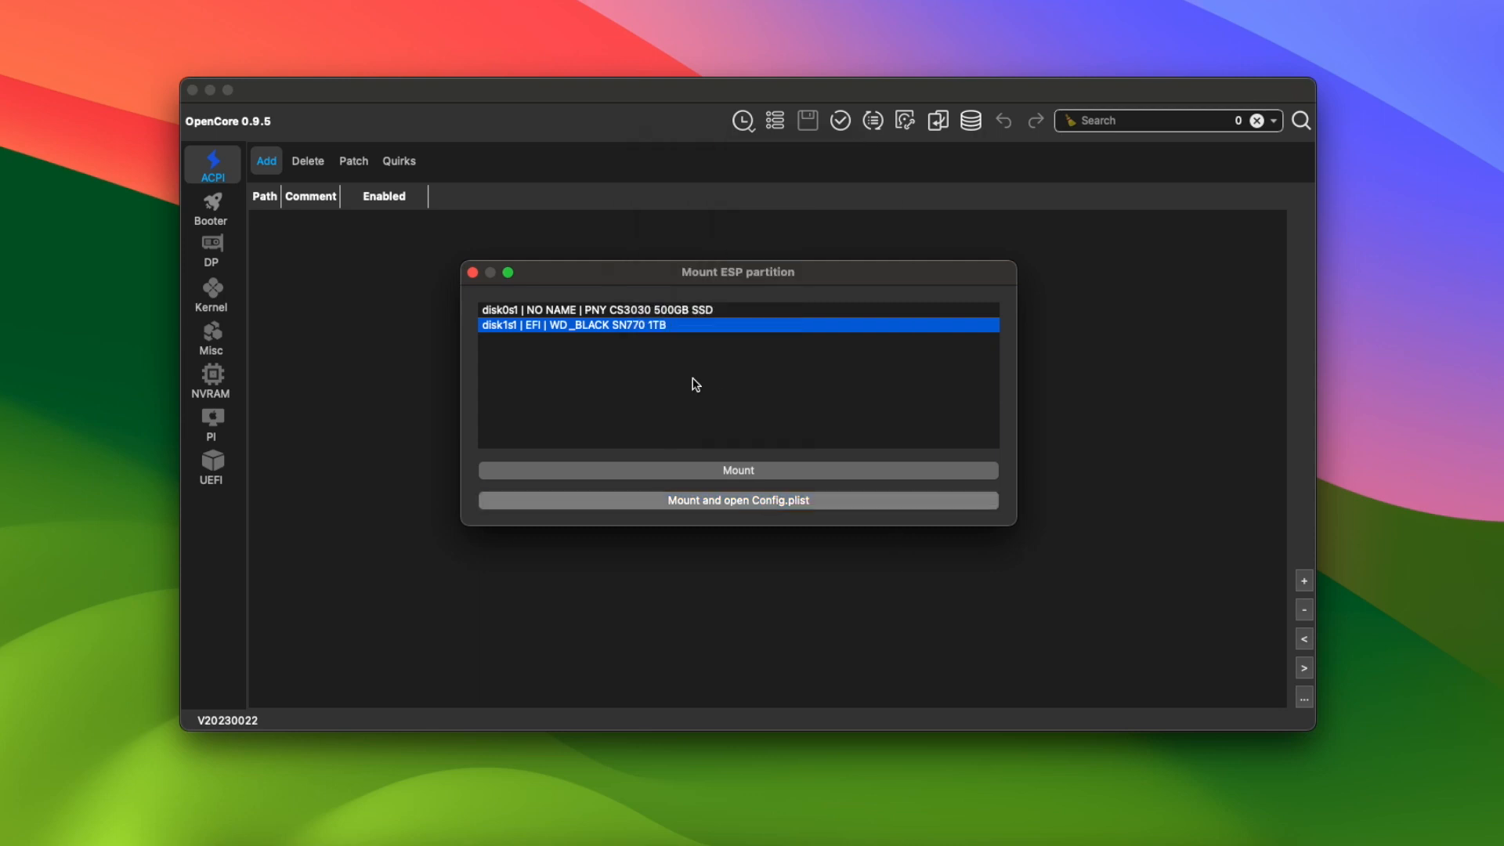
left_click(736, 500)
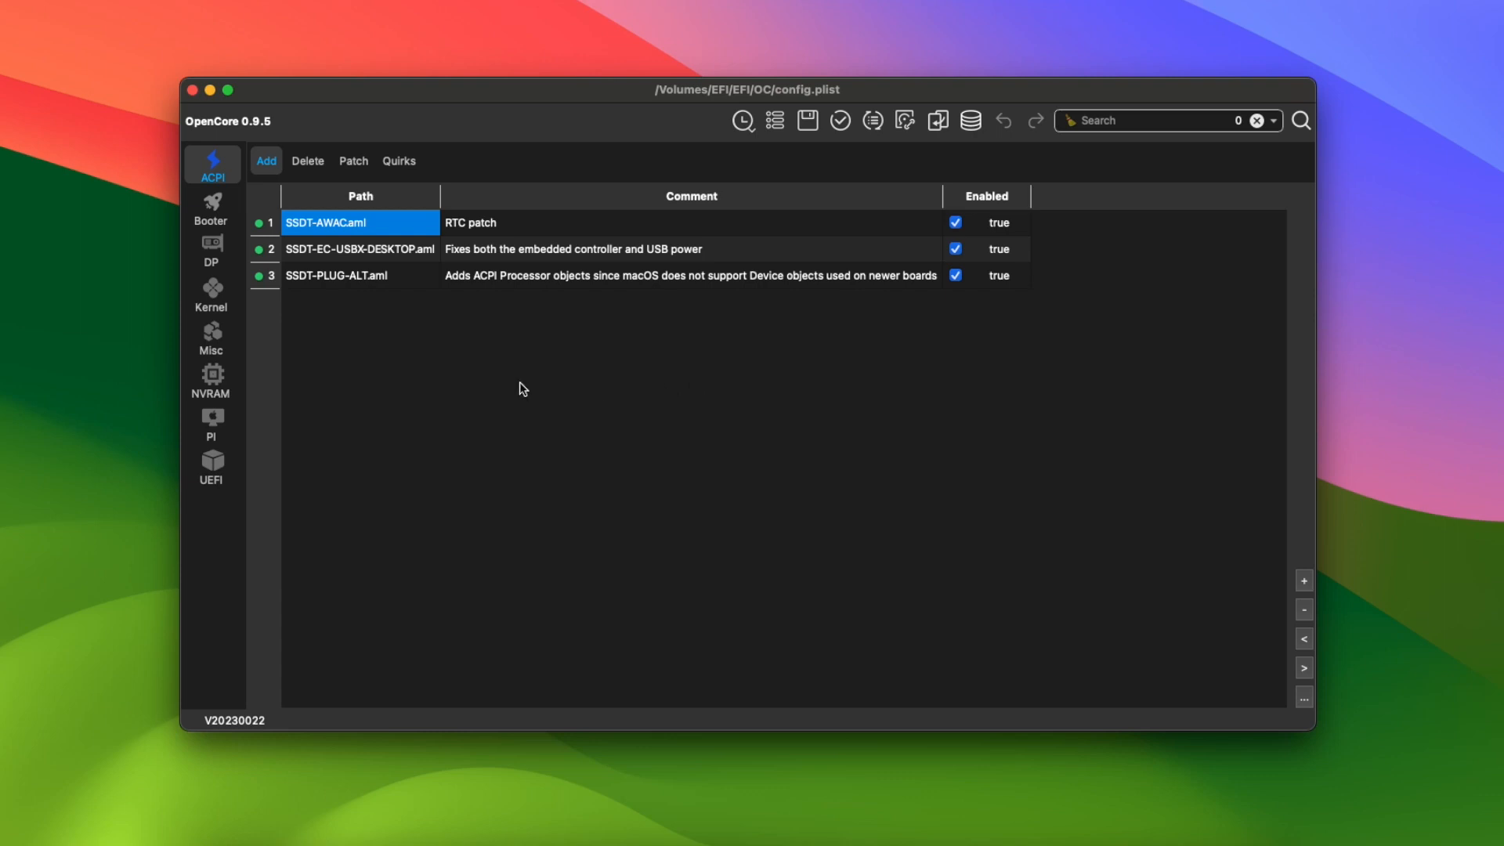
mouse_move(212, 422)
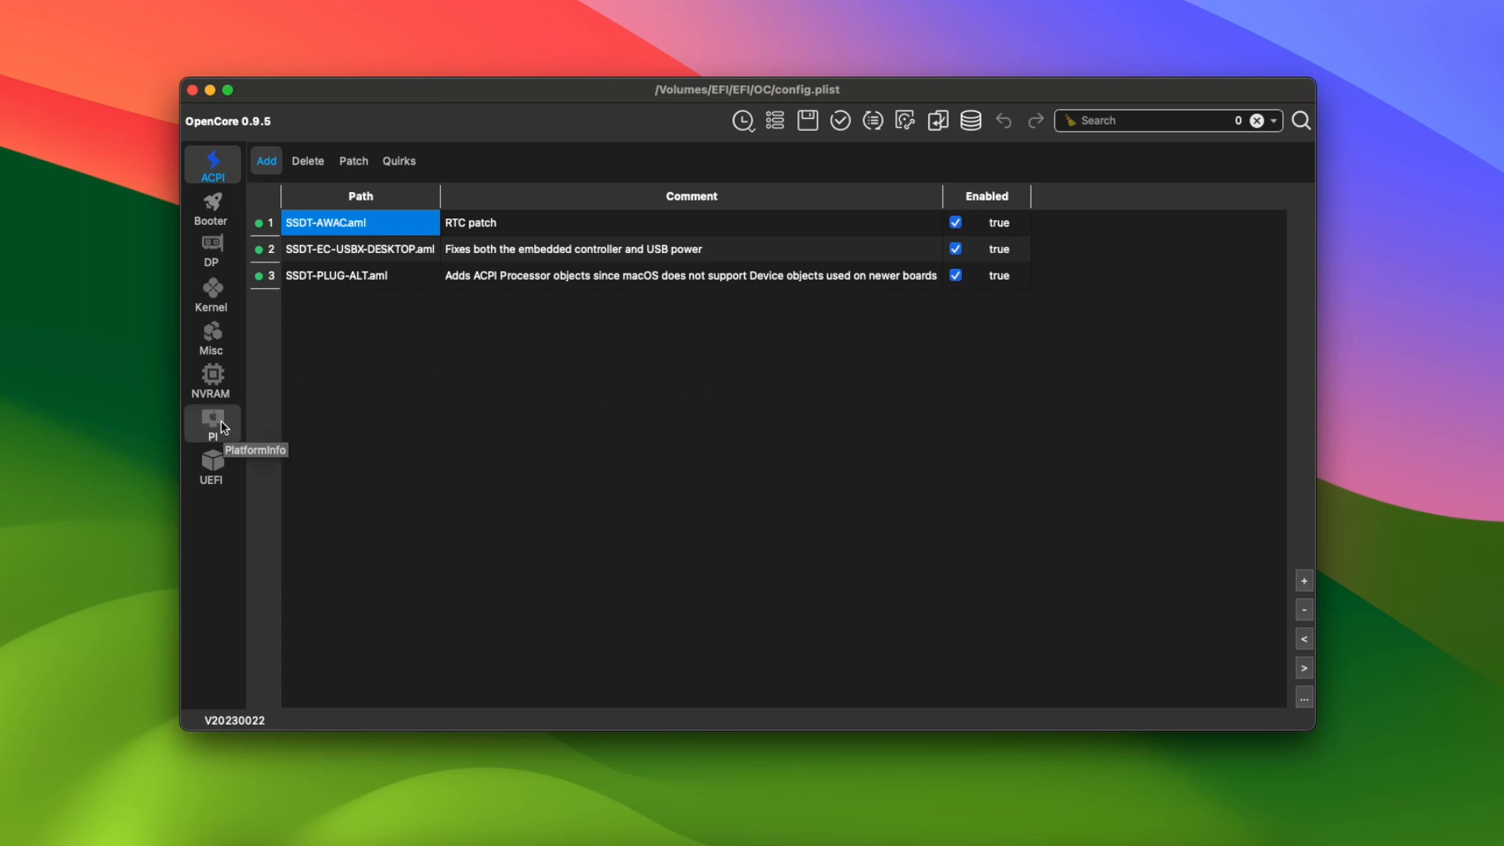
left_click(211, 422)
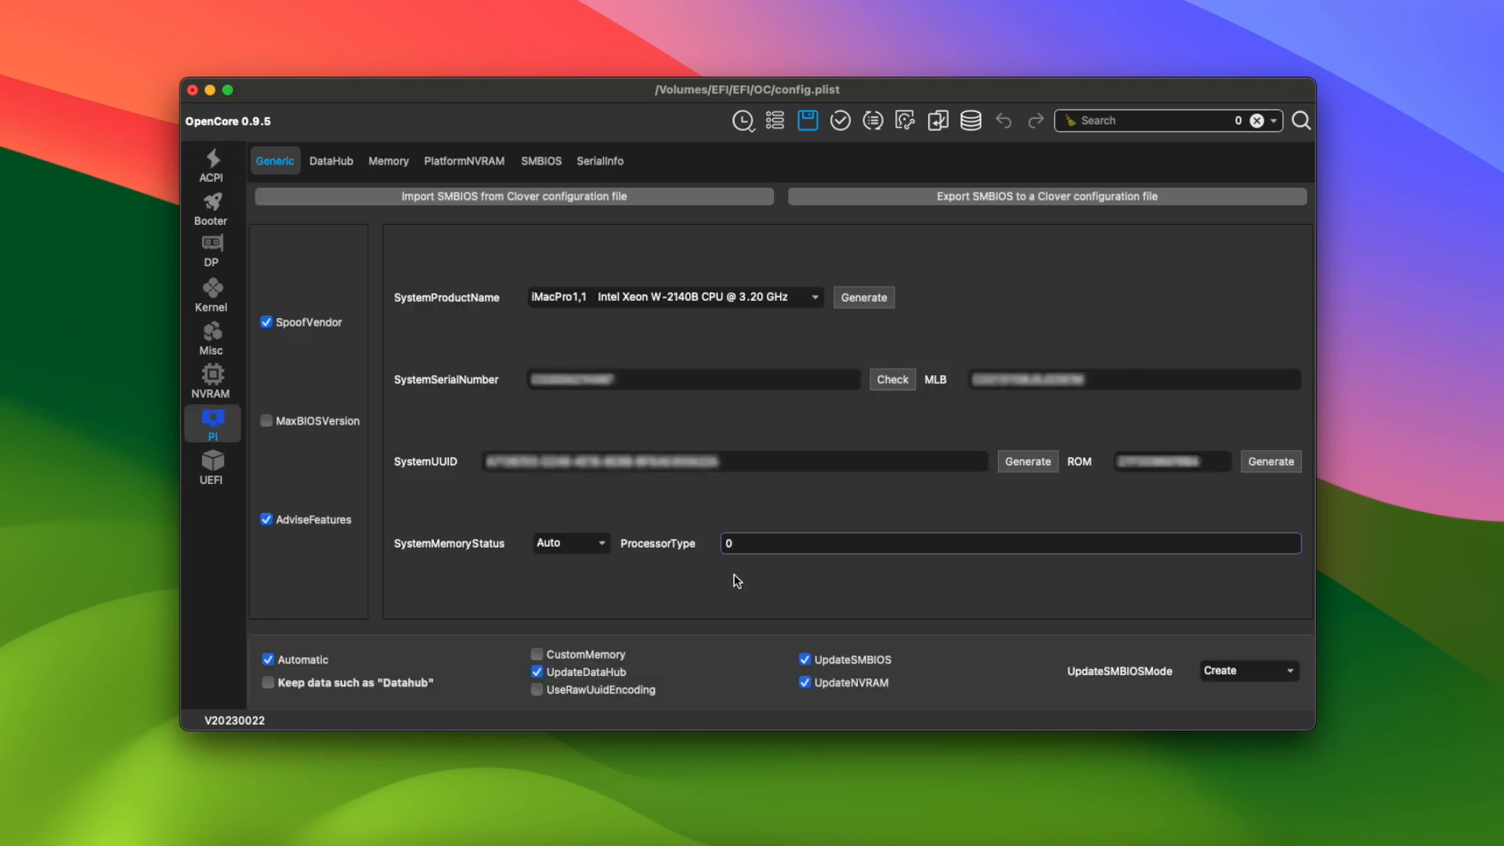
mouse_move(658, 543)
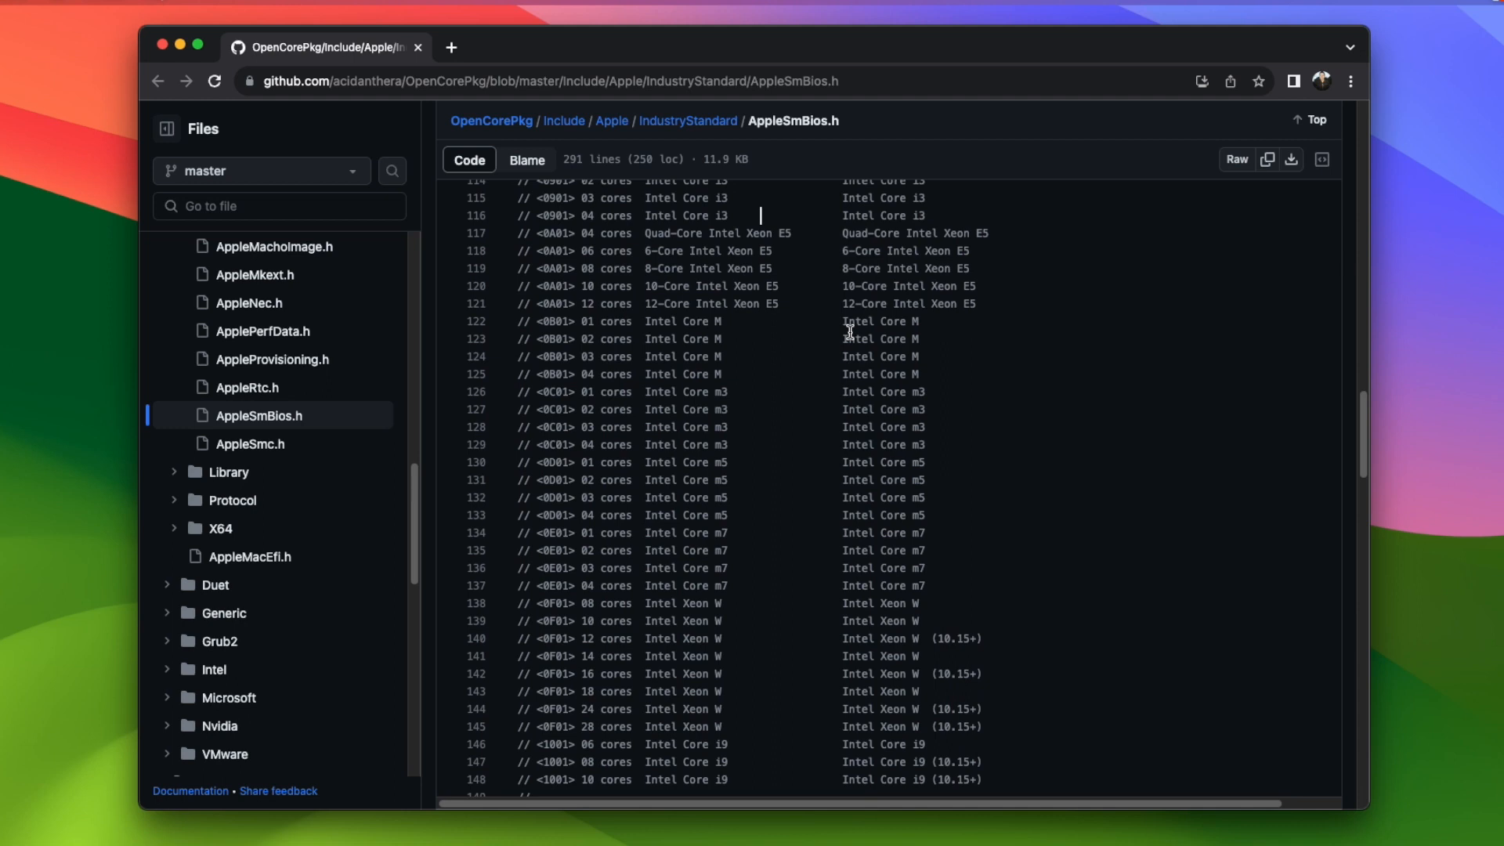
- Scroll AppleSmBios.h on GitHub to the Intel Core i3 processor type entries
scroll("up", 3)
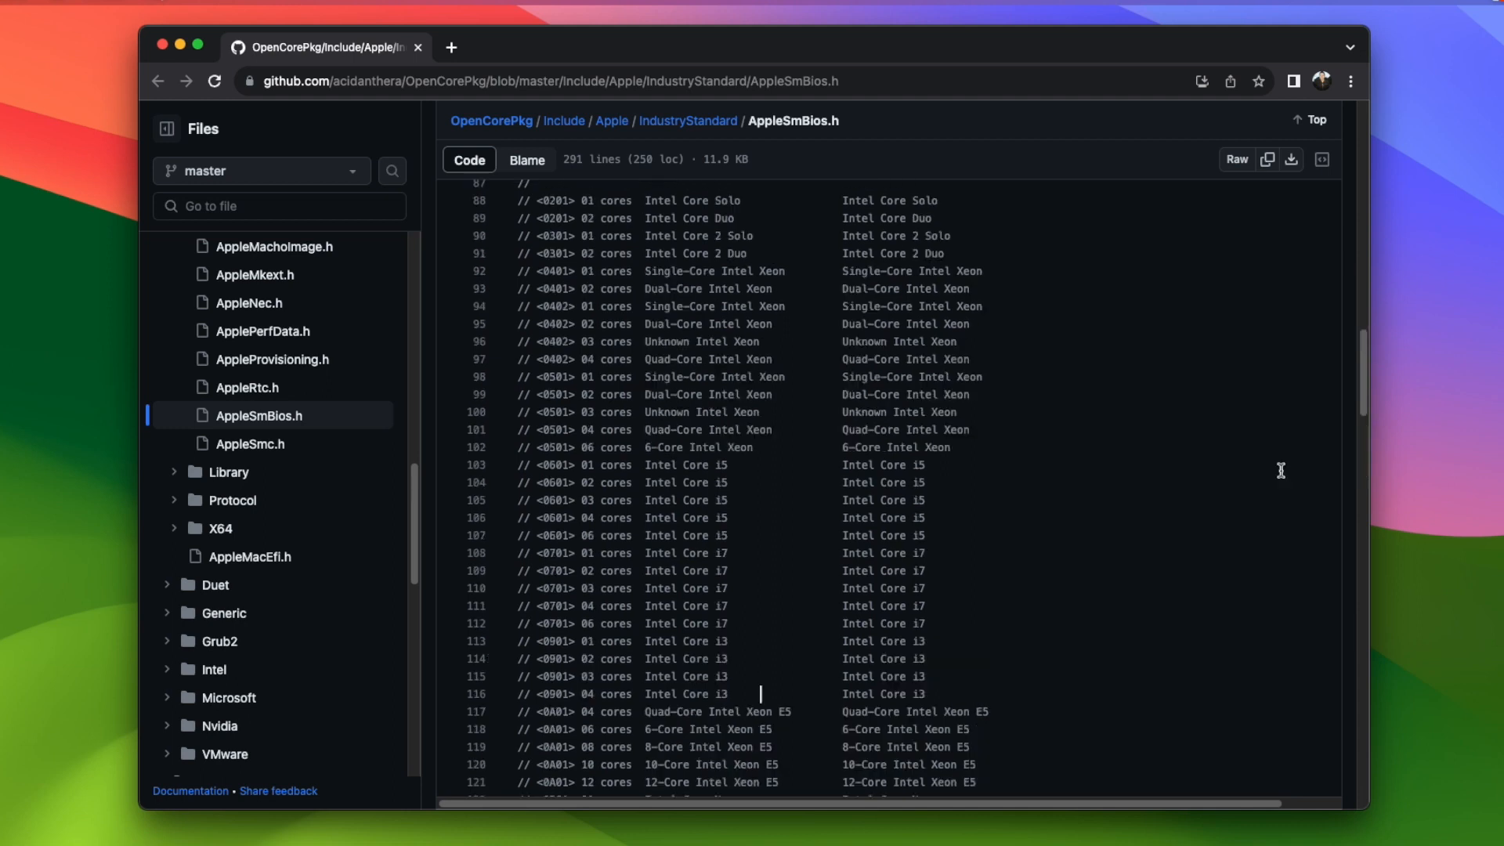
scroll("down", 3)
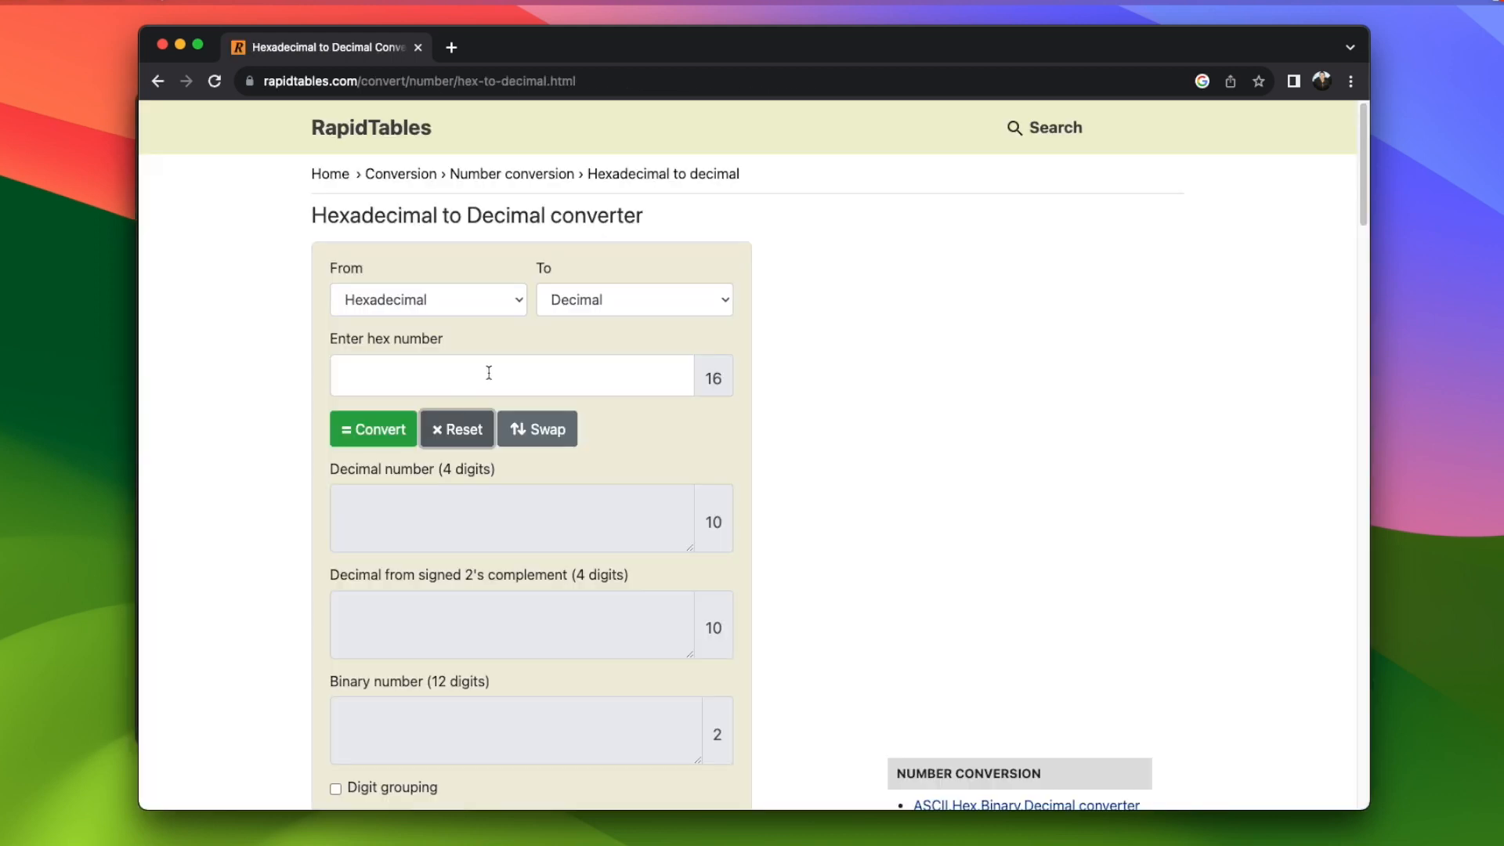
- Convert hex 09 to decimal on RapidTables
type("09")
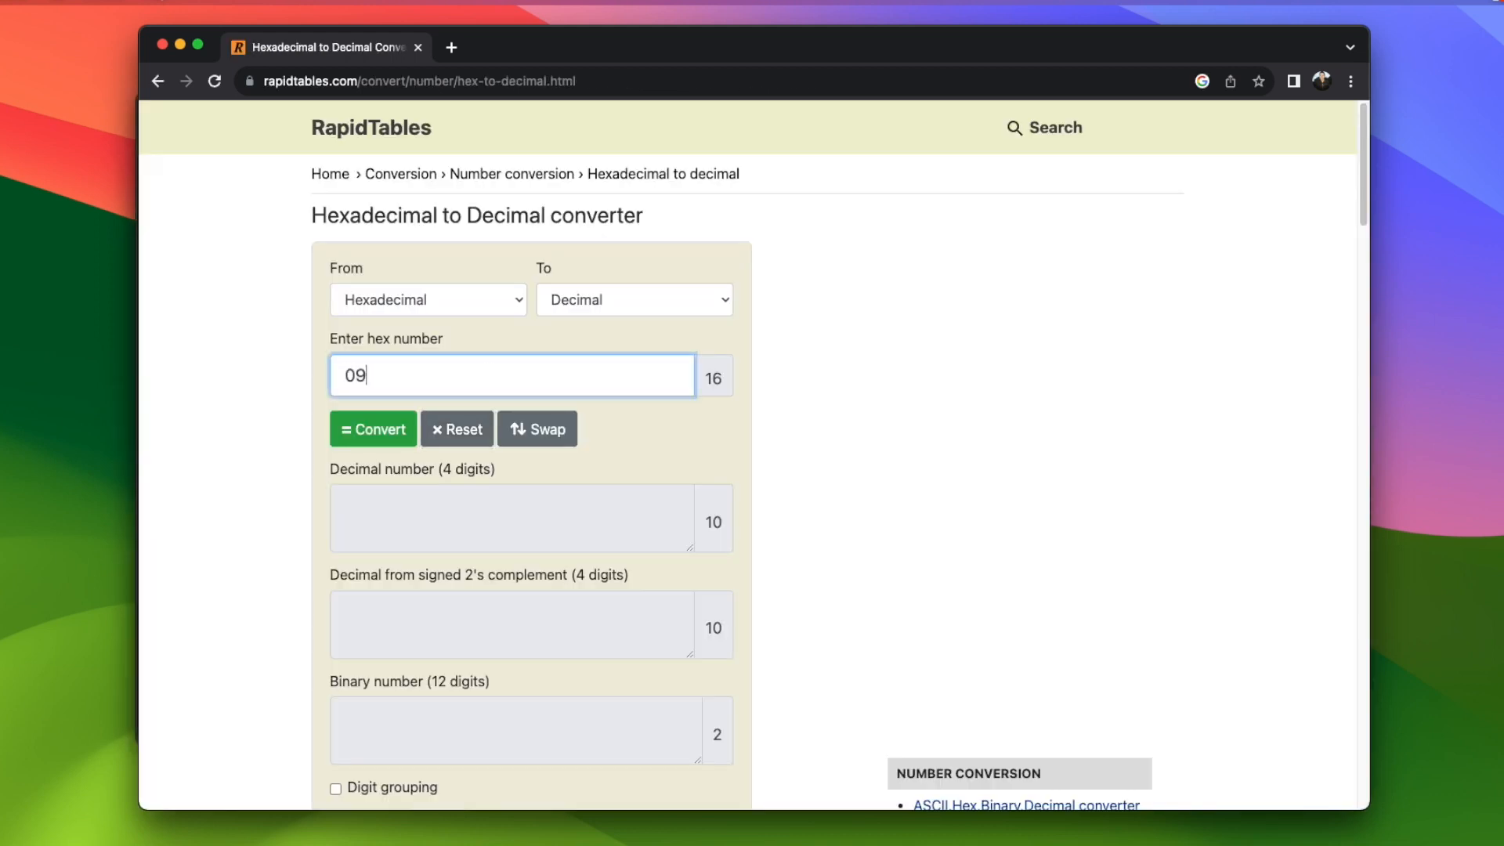
left_click(373, 429)
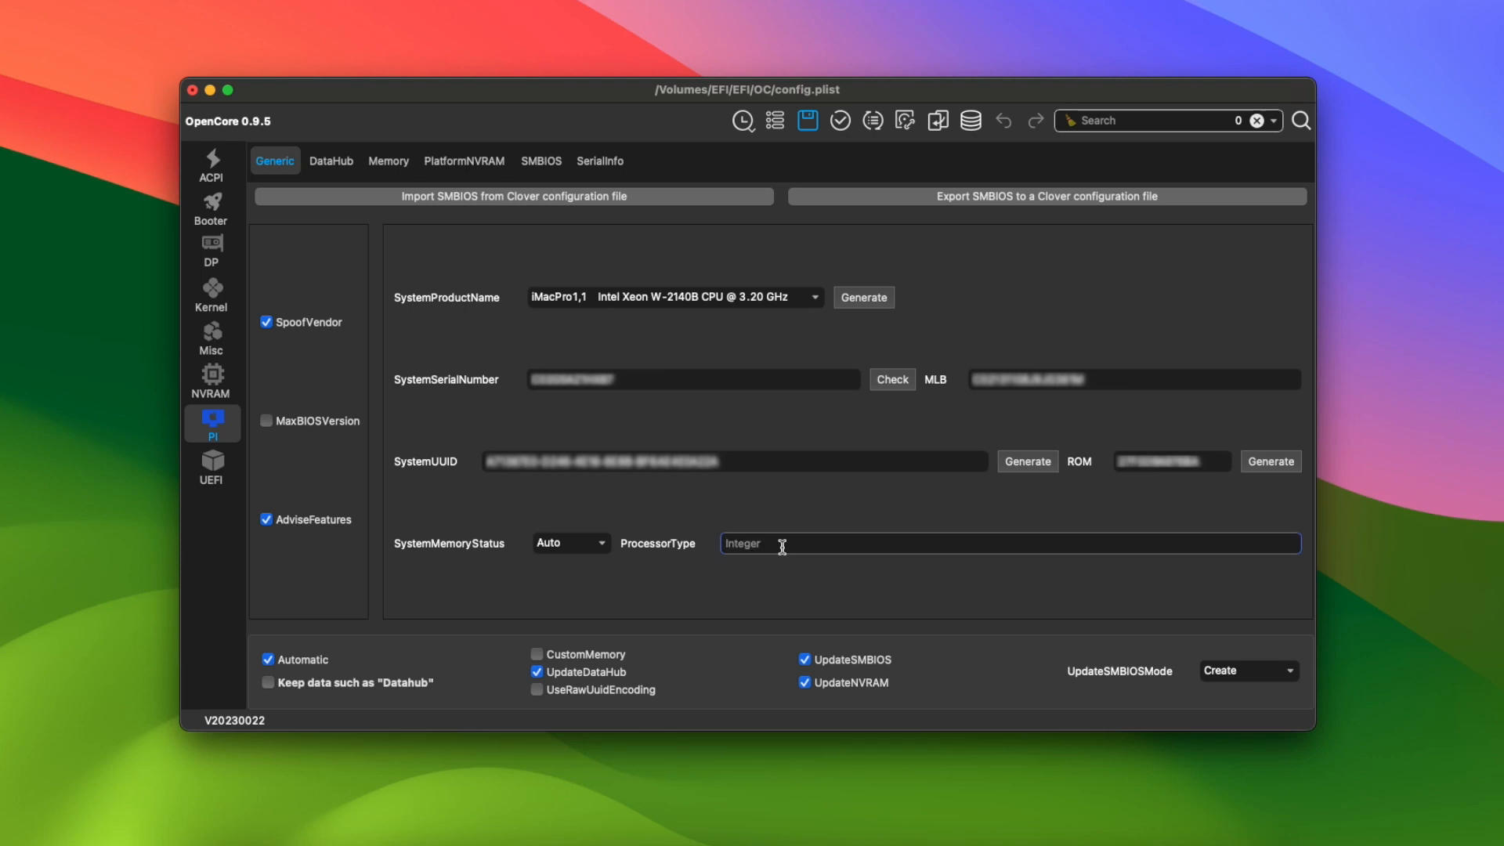
- Enter 2305 as ProcessorType and save config.plist
type("2305")
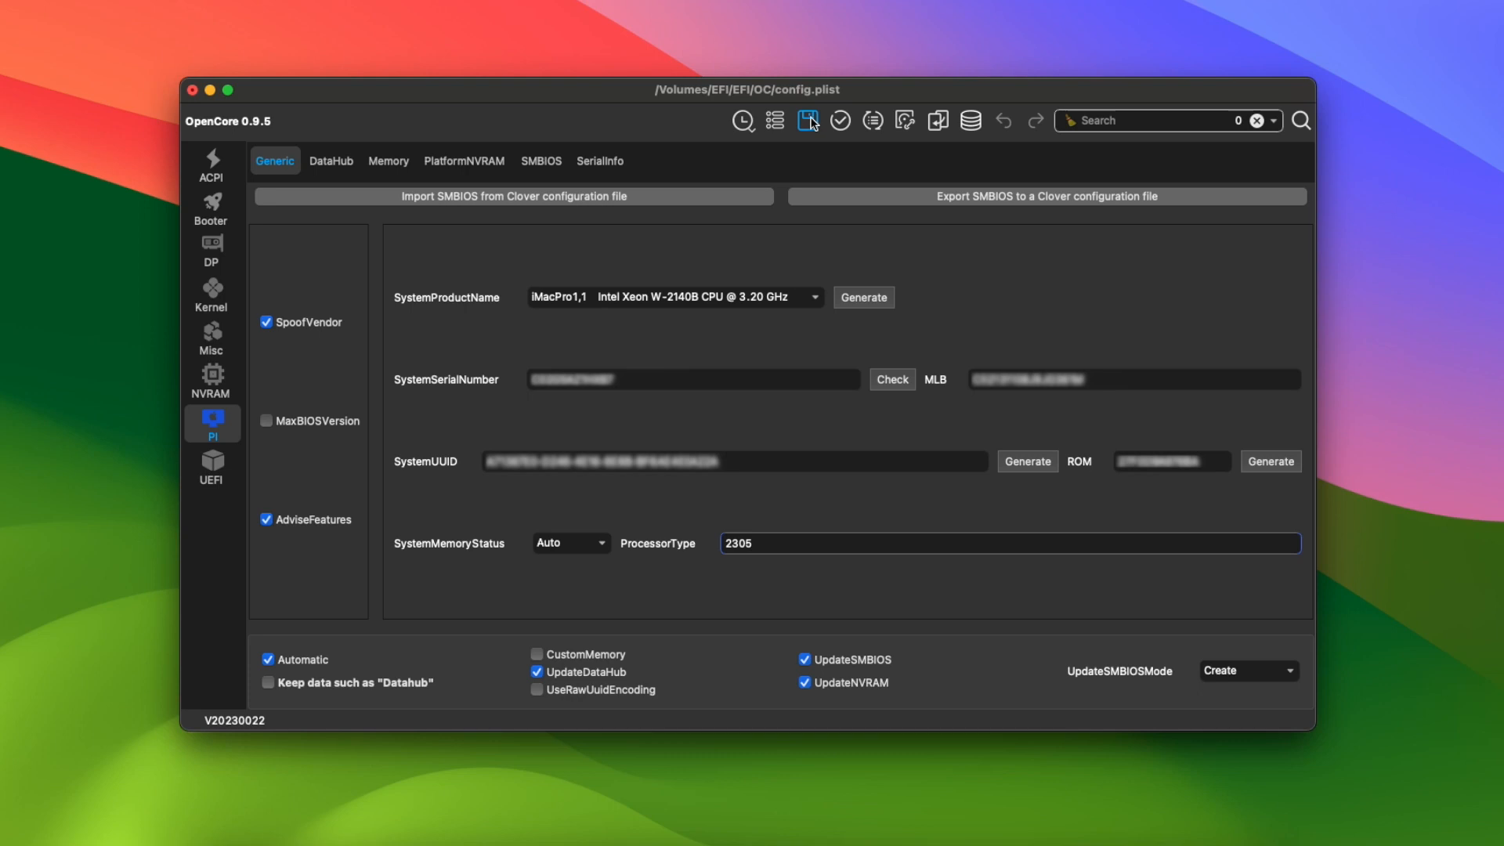
left_click(807, 120)
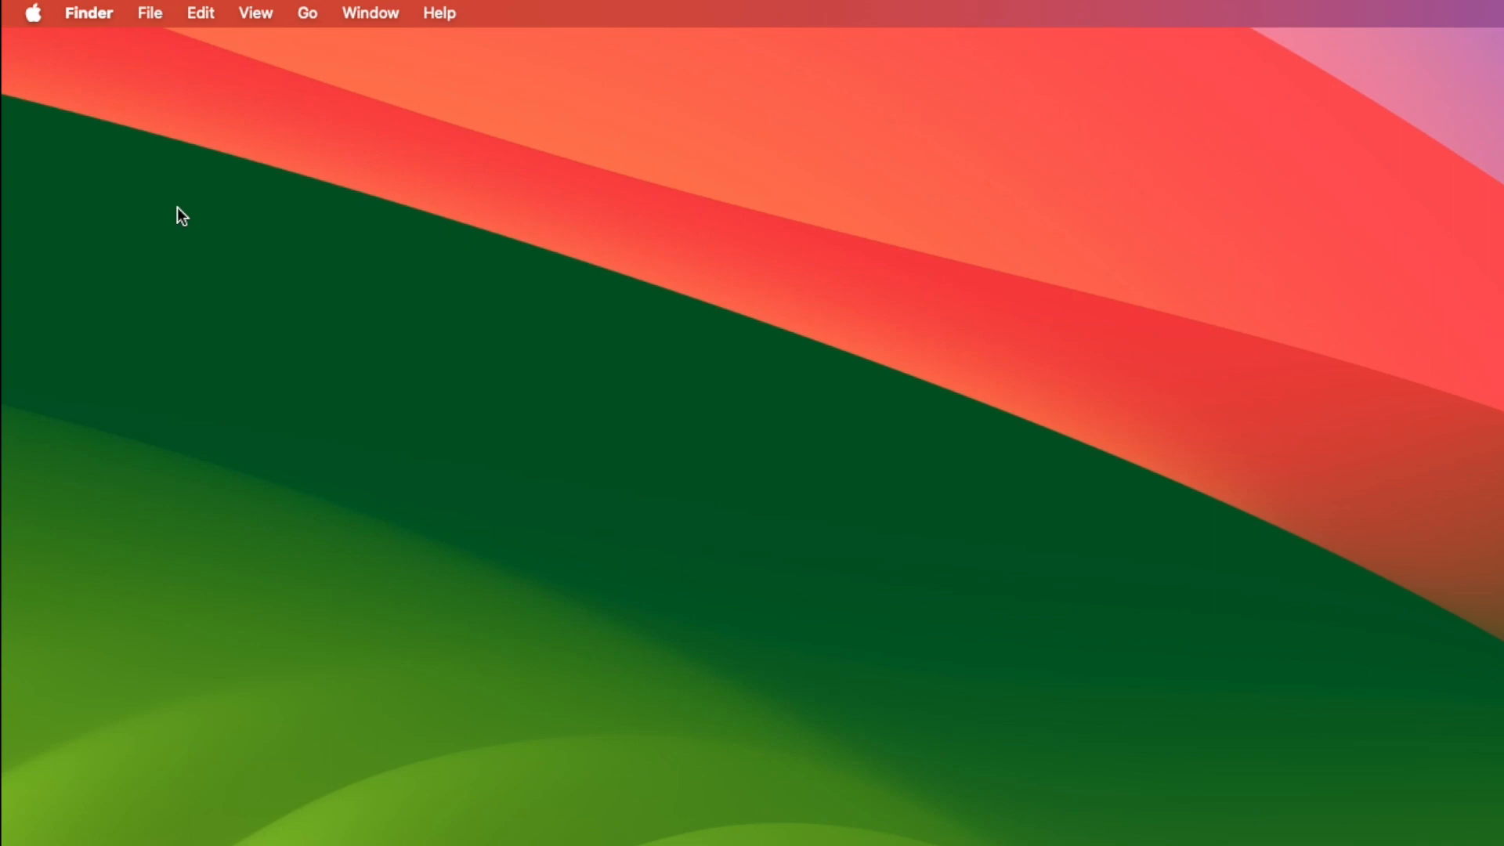
mouse_move(37, 50)
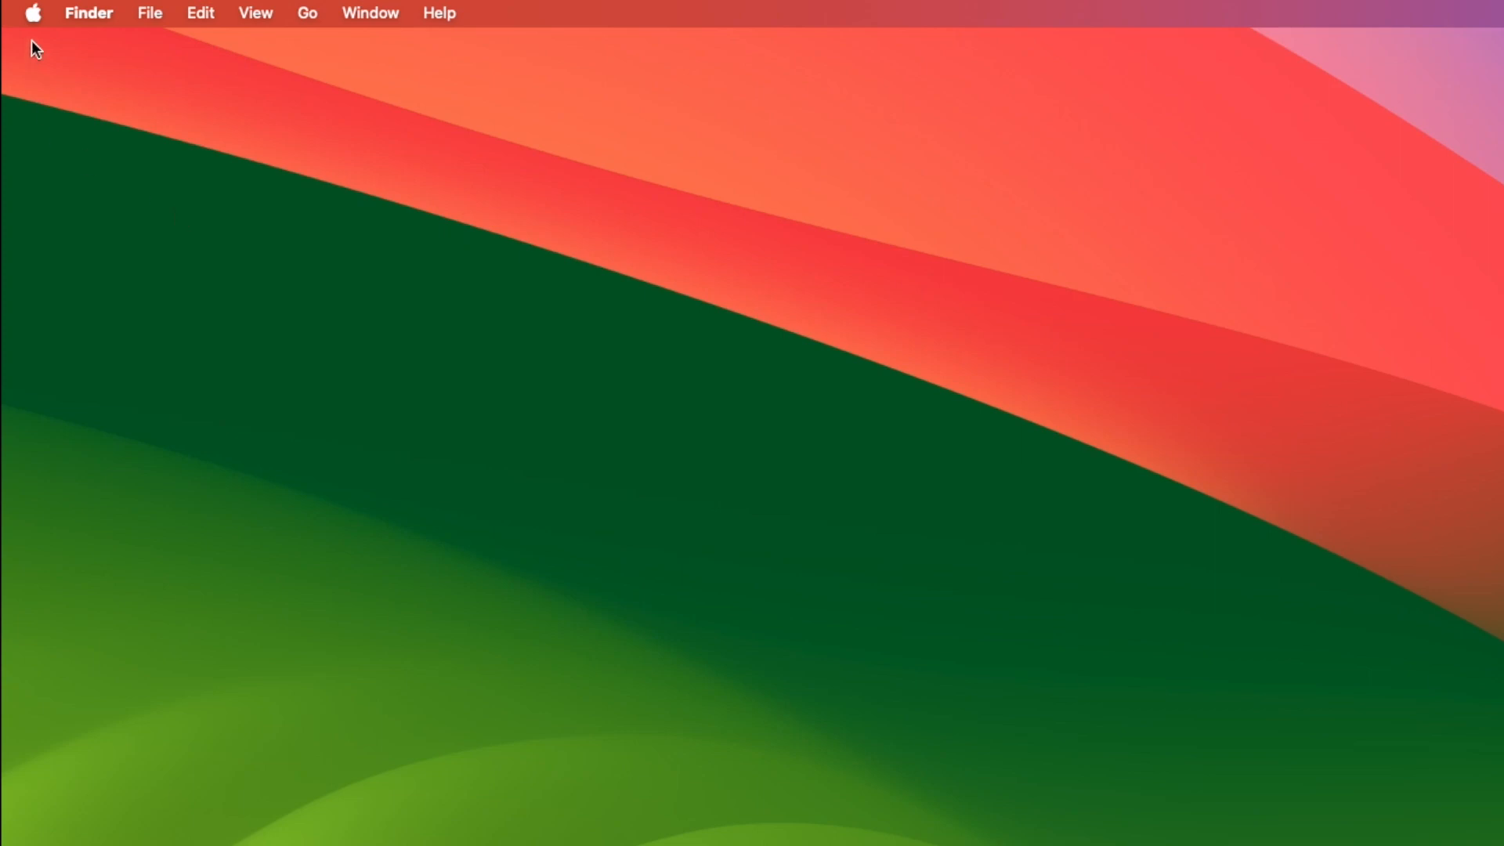
left_click(33, 12)
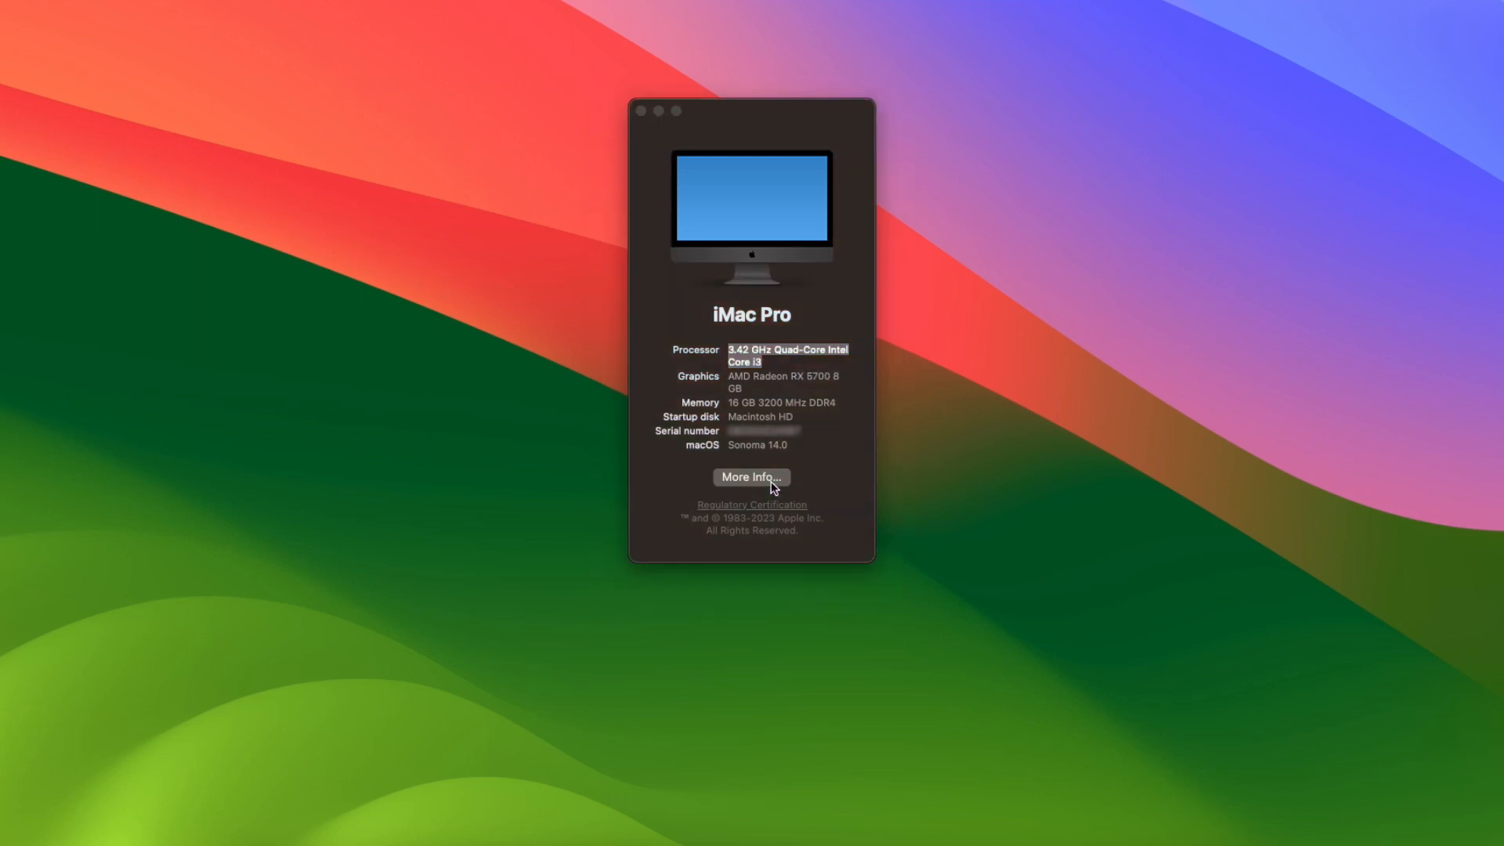
- Open the About page to confirm the processor reads 3.42 GHz Quad-Core Intel Core i3
left_click(751, 477)
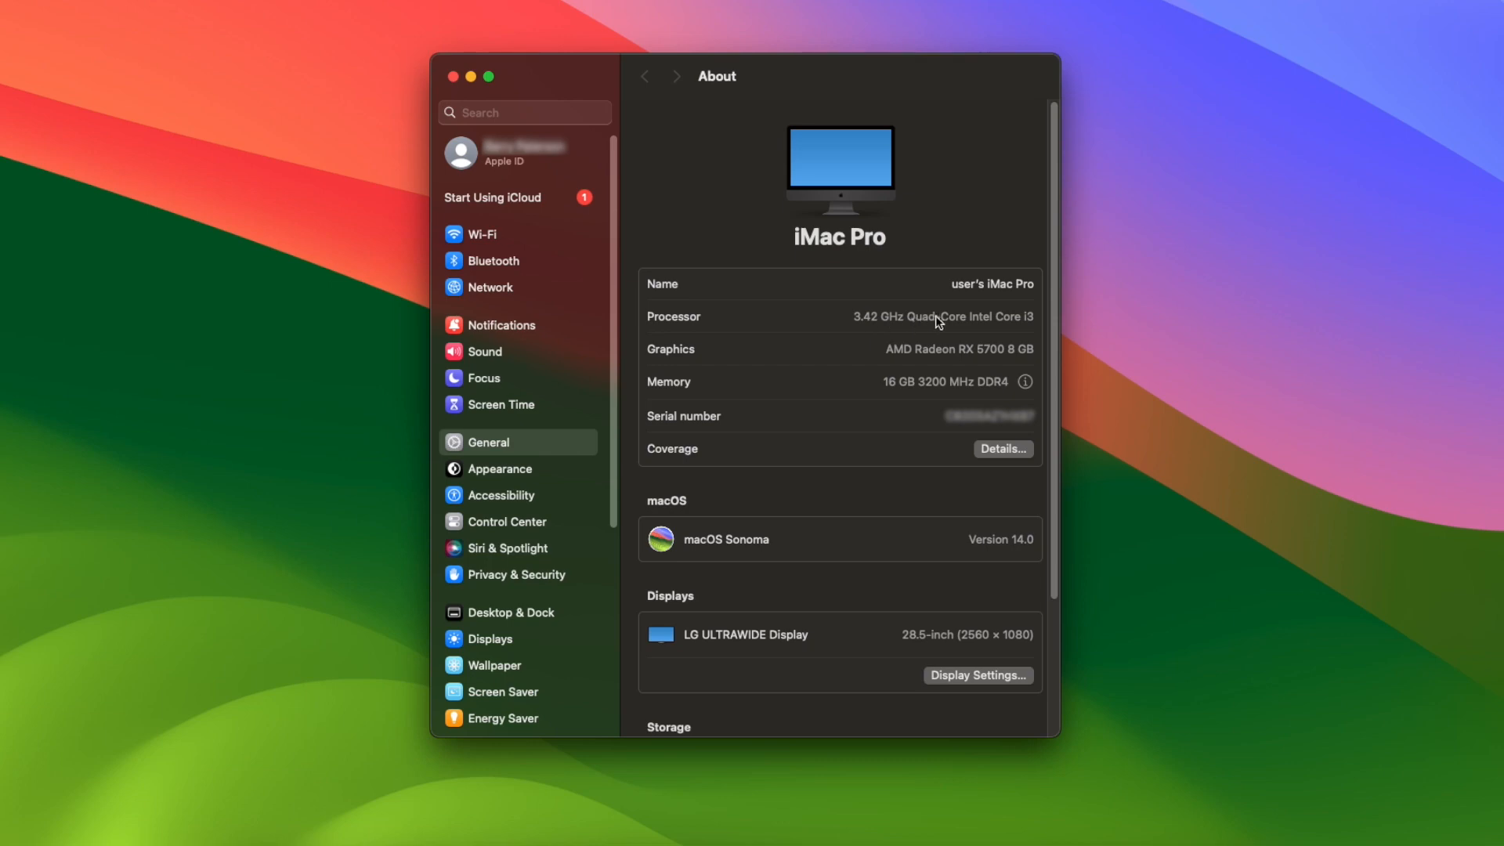
mouse_move(858, 314)
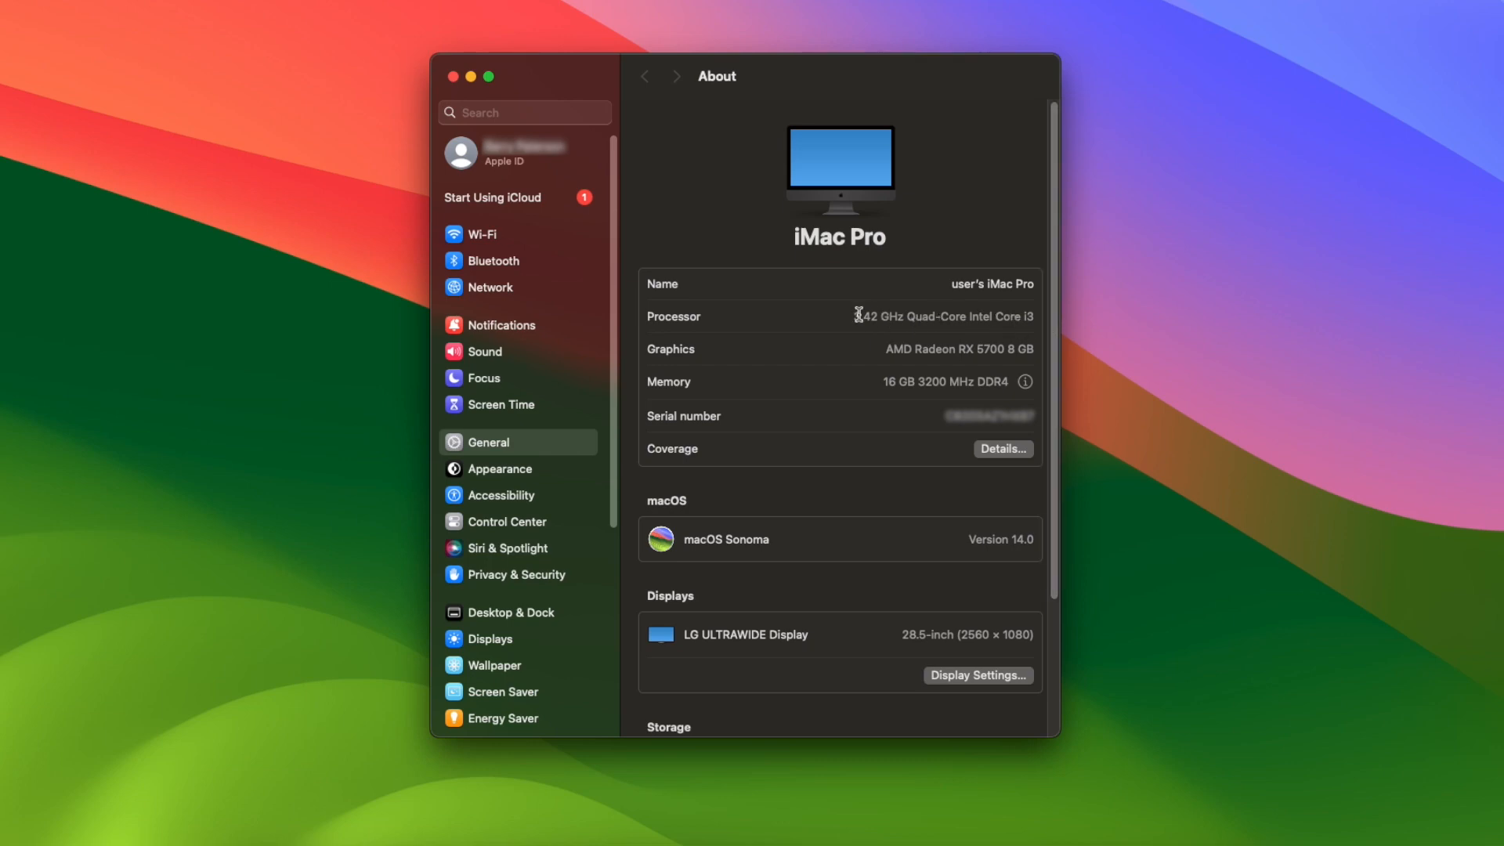